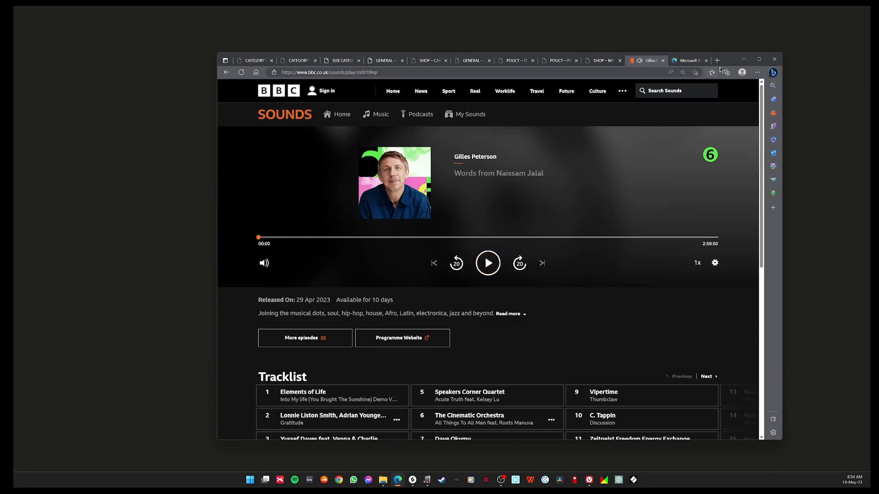
{"action": "mouse_move", "coordinate": [645, 193]}
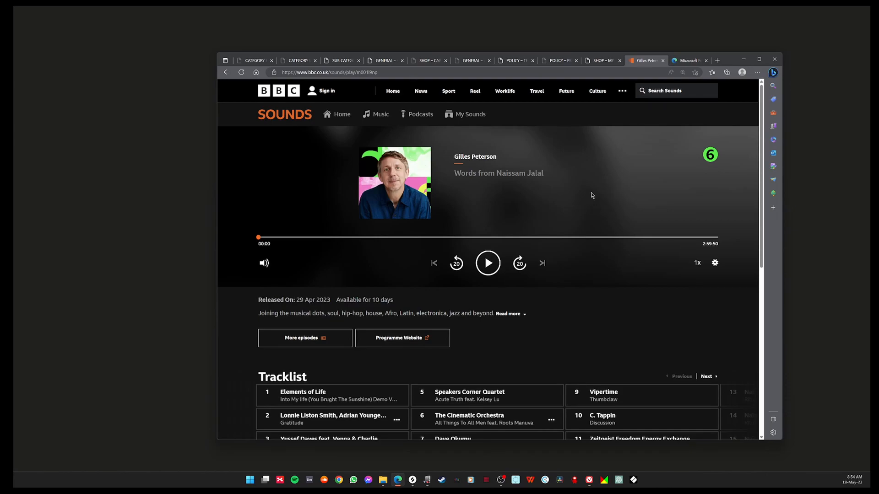
{"action": "mouse_move", "coordinate": [590, 193]}
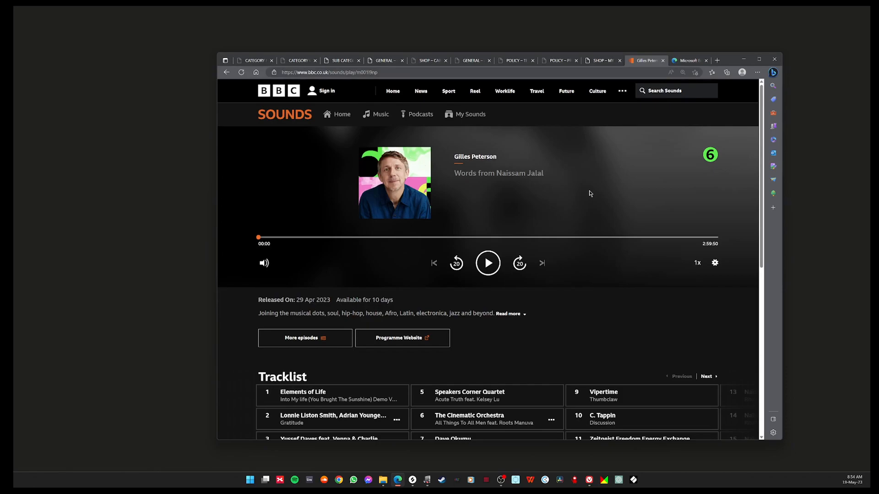
{"action": "mouse_move", "coordinate": [591, 115]}
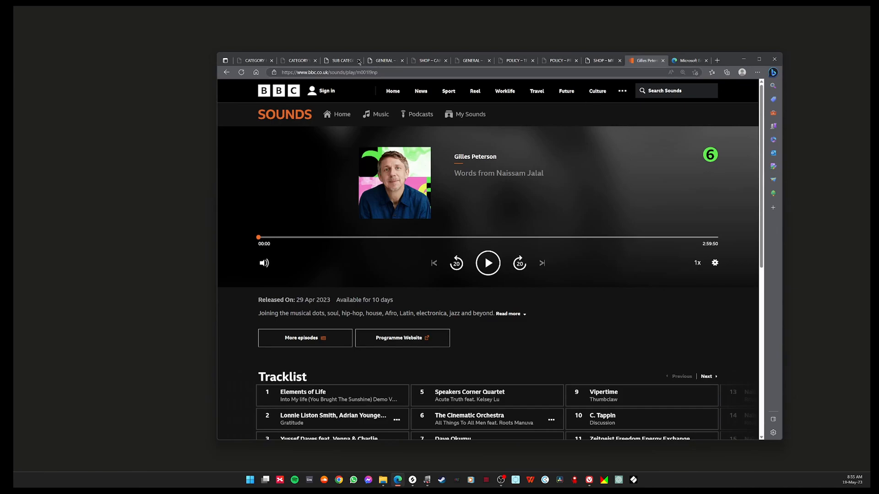
{"action": "mouse_move", "coordinate": [327, 91]}
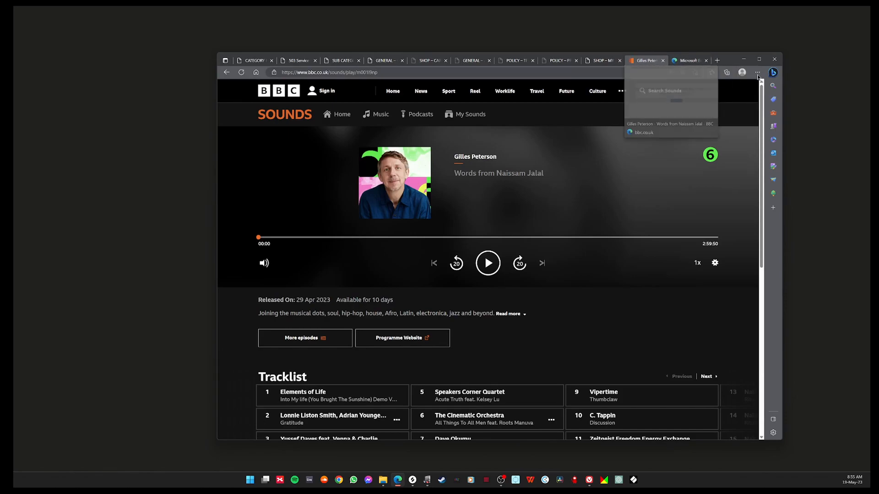
- Show Edge's Settings and more menu over the Gilles Peterson BBC Sounds page
{"action": "left_click", "coordinate": [756, 72]}
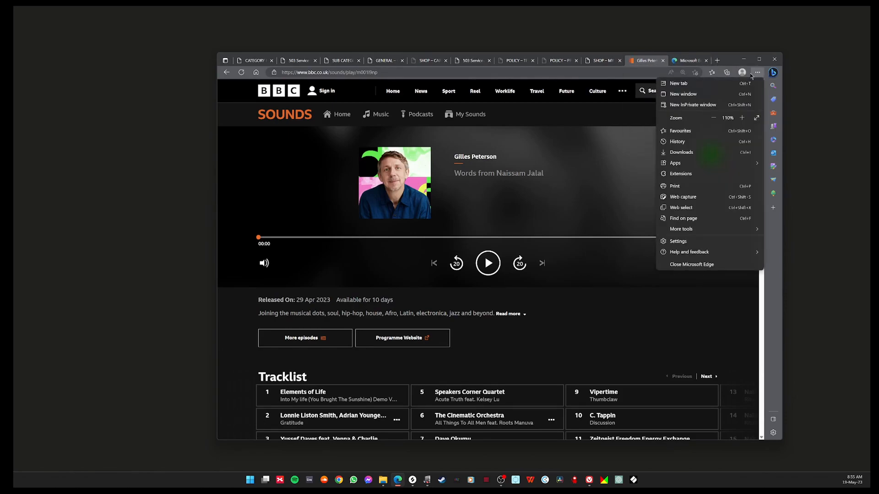
{"action": "mouse_move", "coordinate": [675, 163]}
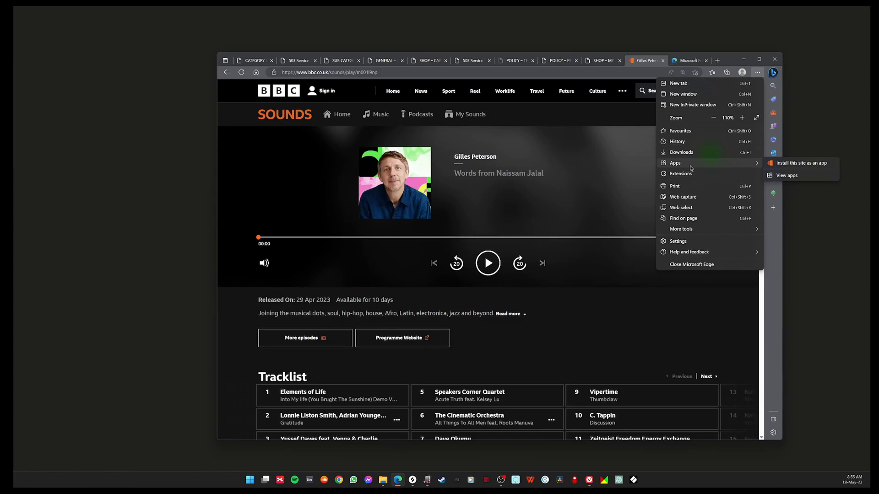
{"action": "mouse_move", "coordinate": [800, 163]}
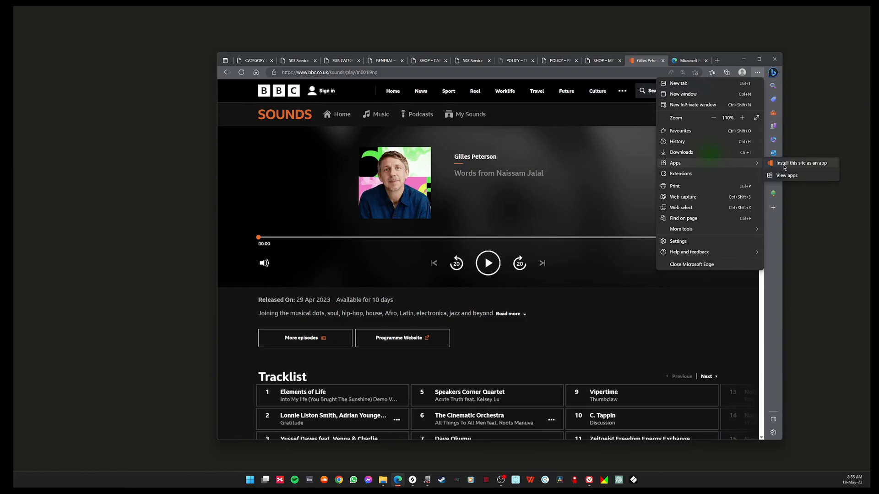
- Install the BBC Sounds episode page as an Edge app named 'Gilles Peterson'
{"action": "left_click", "coordinate": [800, 163]}
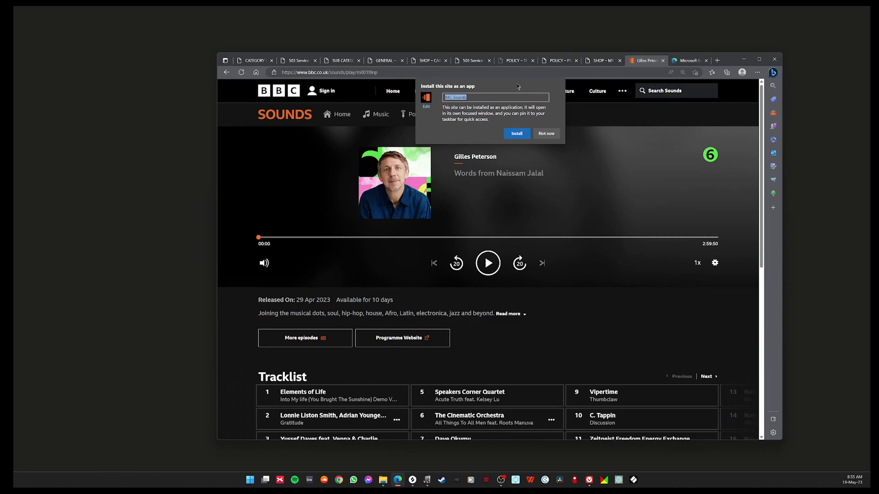
{"action": "mouse_move", "coordinate": [476, 120]}
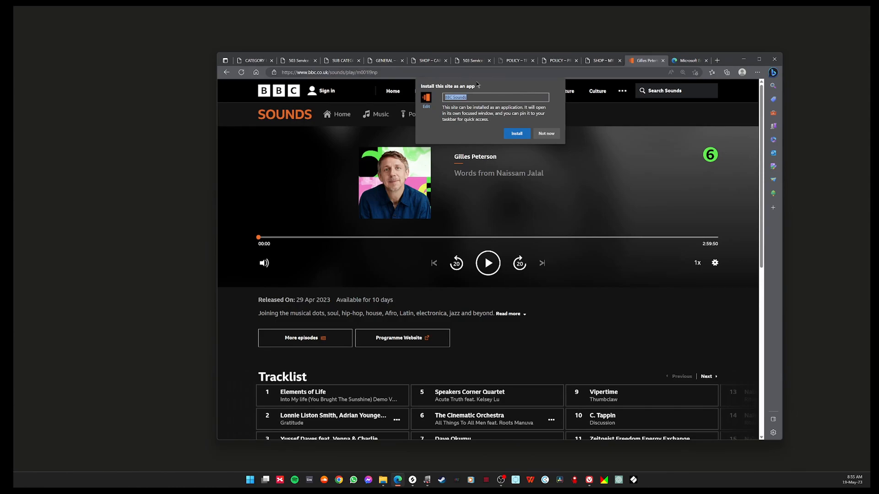
{"action": "left_click", "coordinate": [495, 97]}
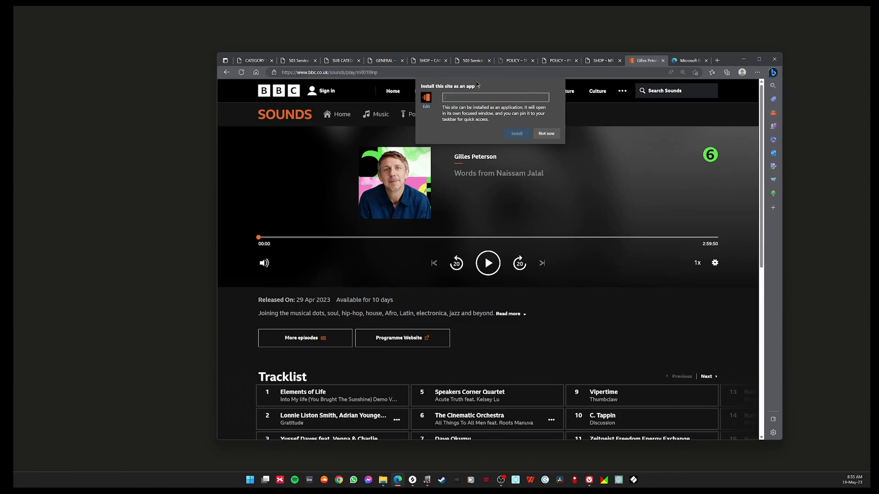
{"action": "type", "text": "Gilles Peterson"}
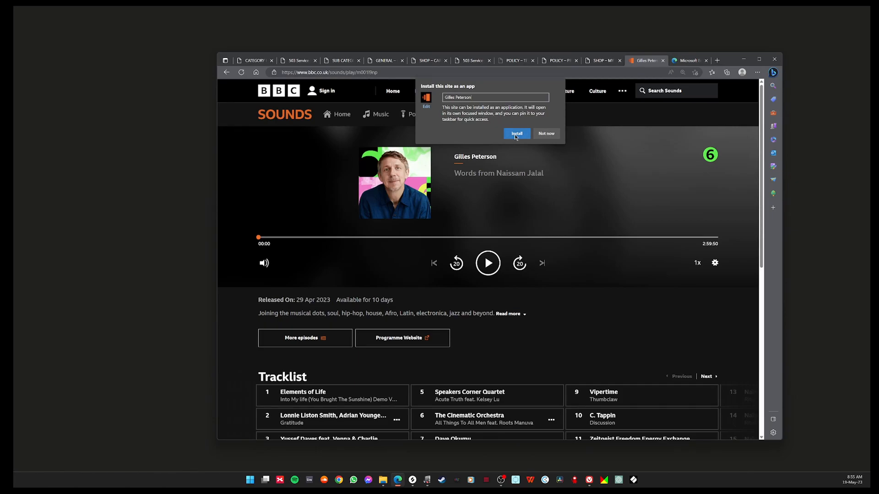
{"action": "left_click", "coordinate": [545, 134]}
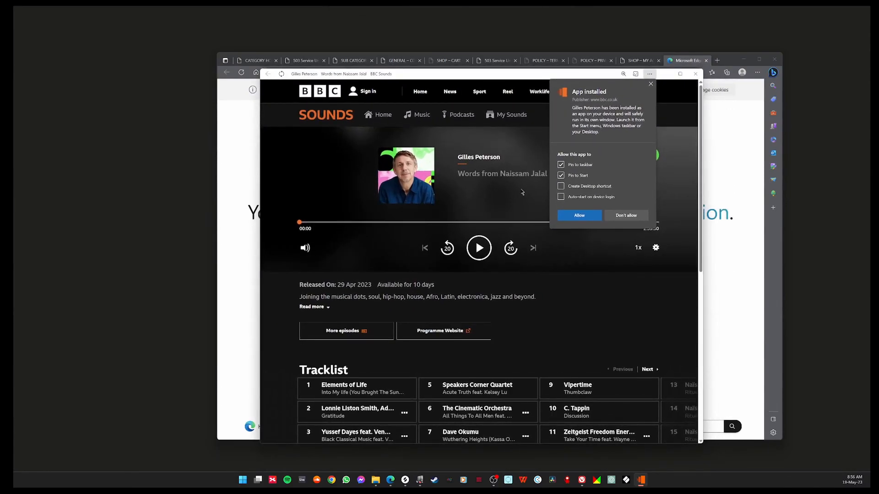
{"action": "mouse_move", "coordinate": [649, 194]}
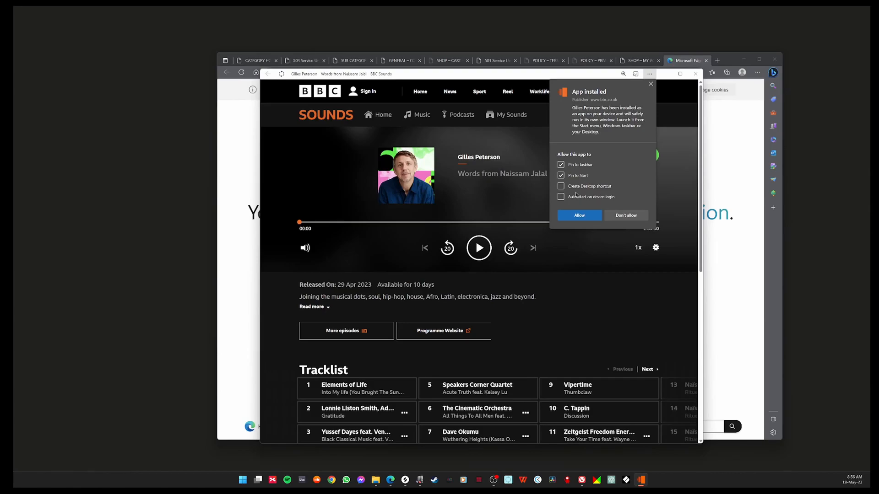
{"action": "mouse_move", "coordinate": [510, 233]}
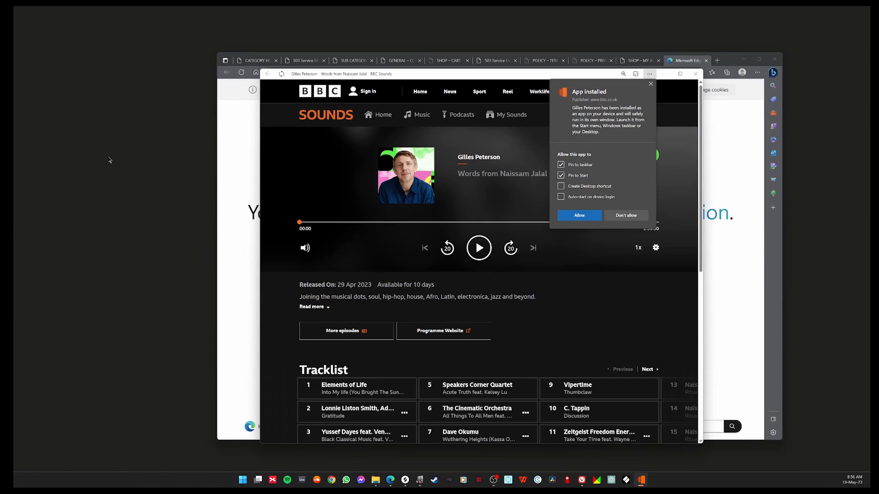
{"action": "mouse_move", "coordinate": [180, 279]}
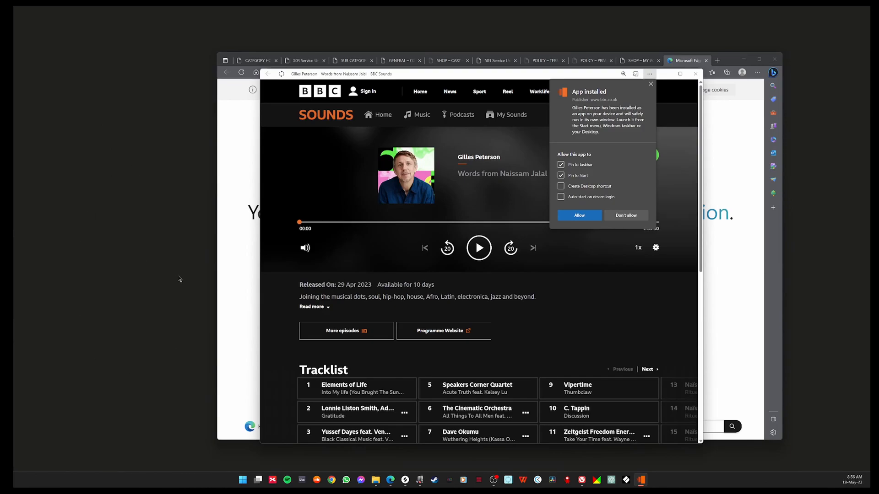
{"action": "mouse_move", "coordinate": [617, 205]}
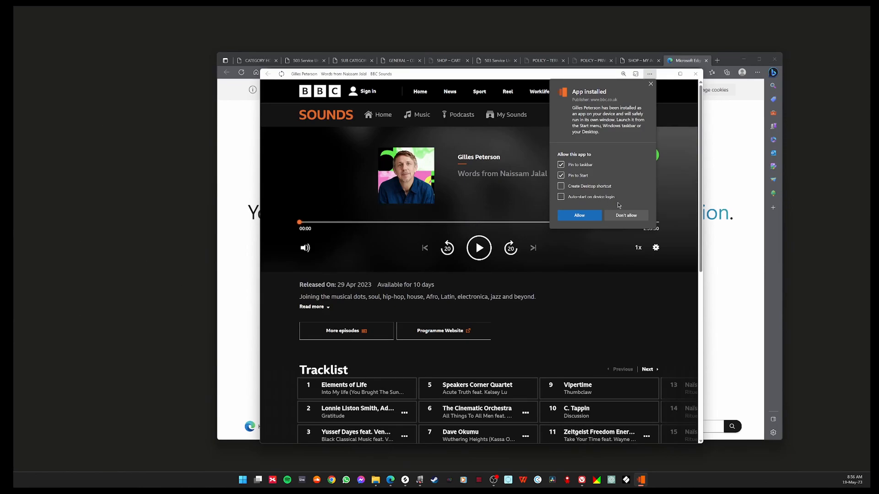
{"action": "mouse_move", "coordinate": [604, 197]}
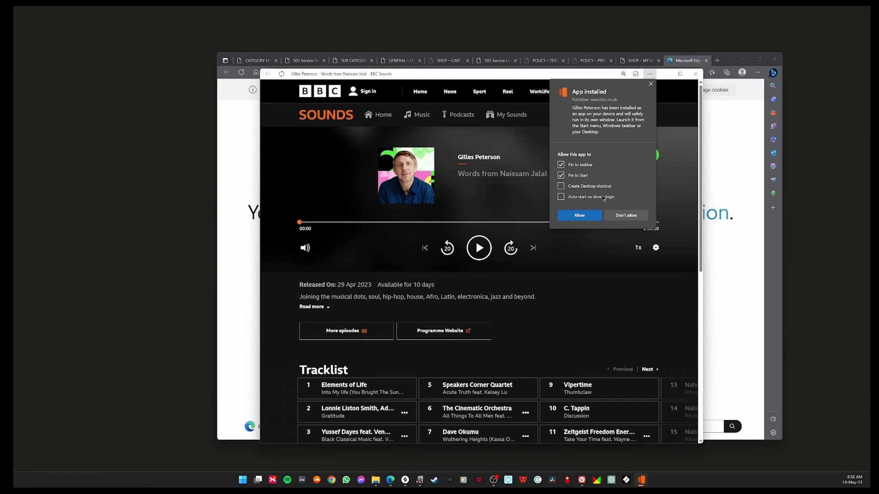
{"action": "mouse_move", "coordinate": [579, 202]}
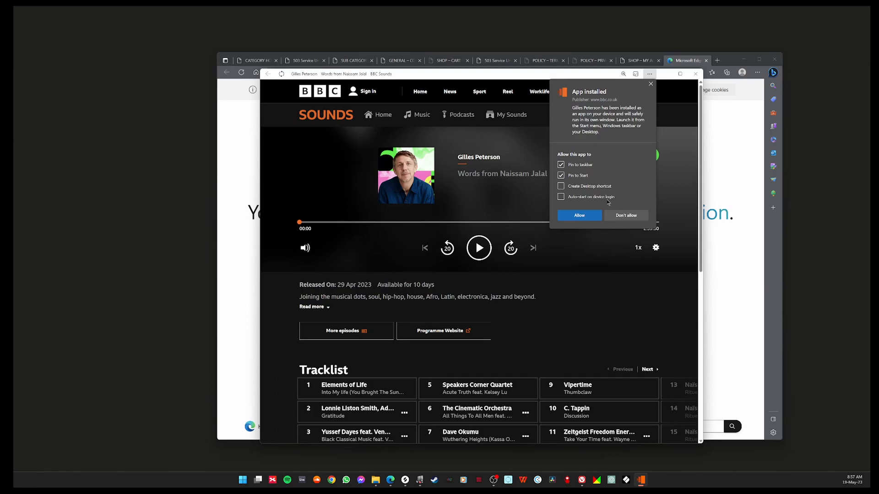
{"action": "mouse_move", "coordinate": [618, 196]}
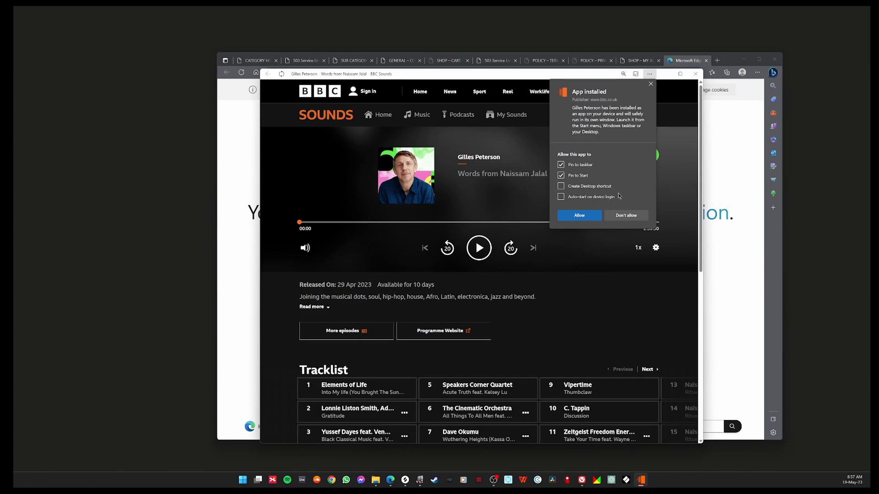
{"action": "mouse_move", "coordinate": [370, 367]}
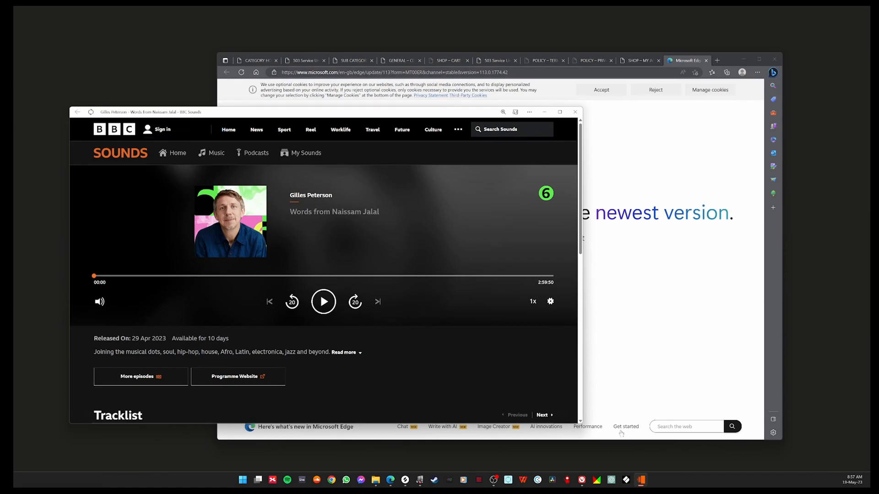
{"action": "mouse_move", "coordinate": [640, 481]}
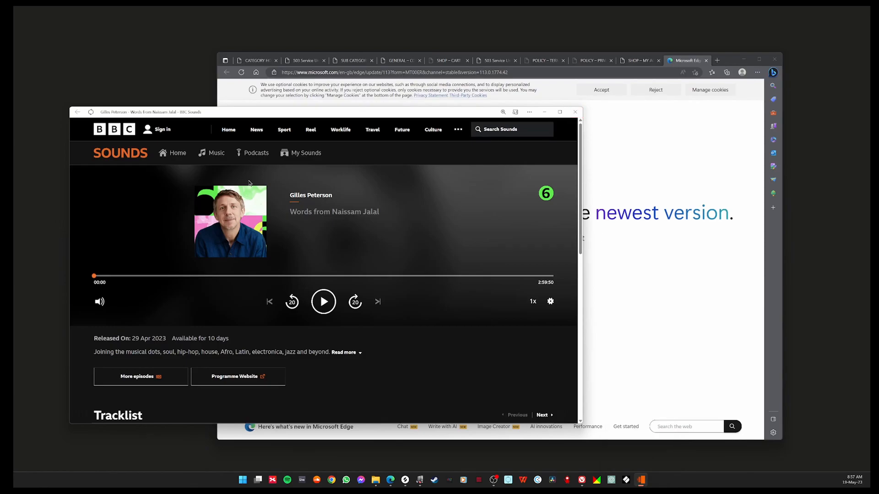
- Hide and restore the Gilles Peterson app window, then pause the episode at its first second
{"action": "left_click", "coordinate": [575, 112]}
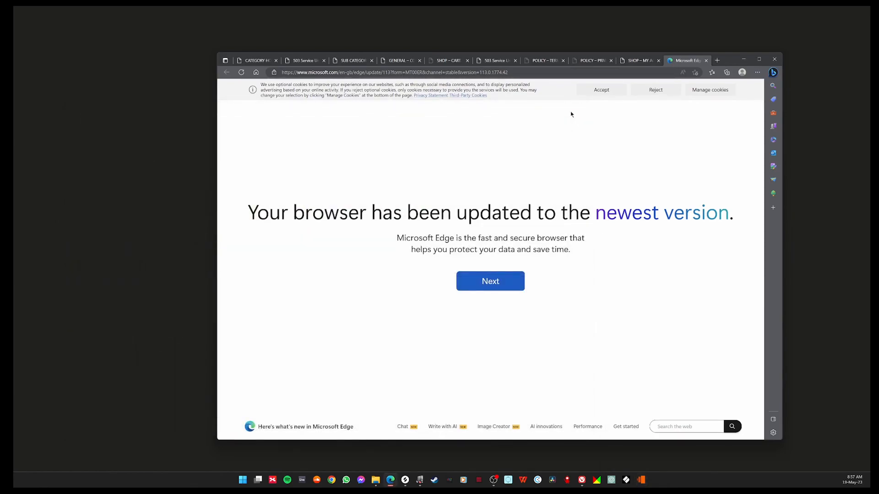
{"action": "mouse_move", "coordinate": [511, 161]}
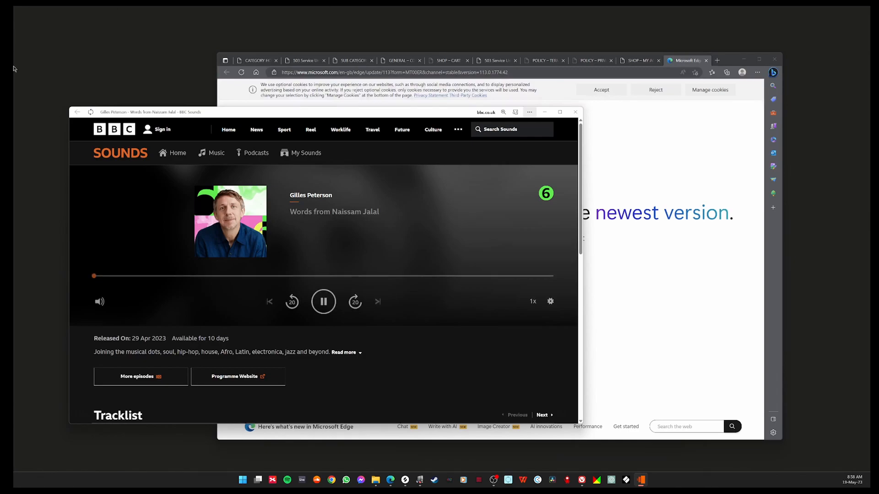
{"action": "left_click", "coordinate": [323, 301]}
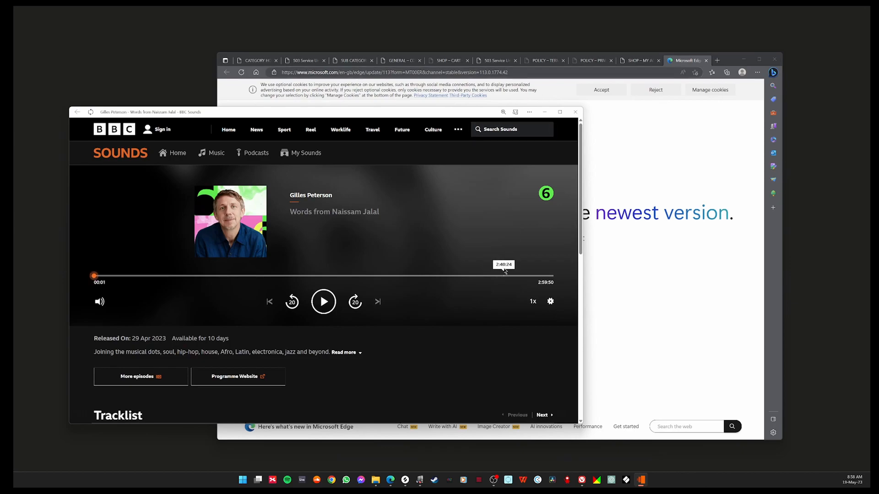
{"action": "mouse_move", "coordinate": [66, 378]}
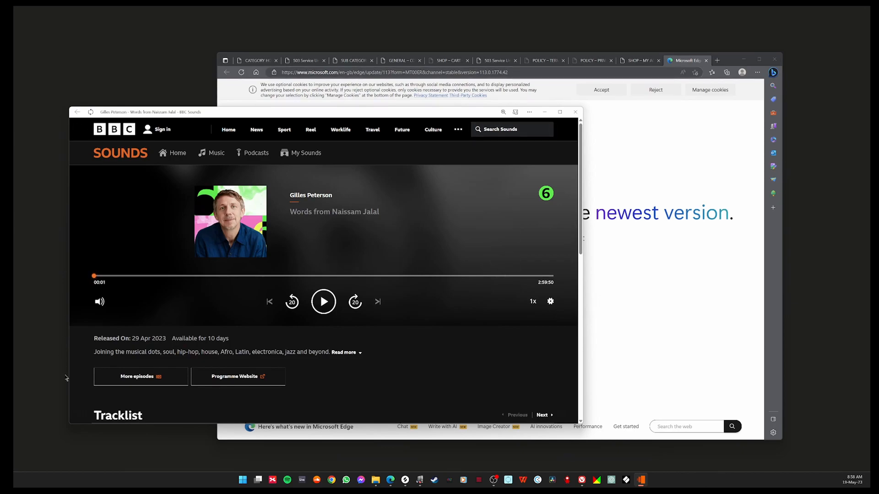
{"action": "mouse_move", "coordinate": [410, 198]}
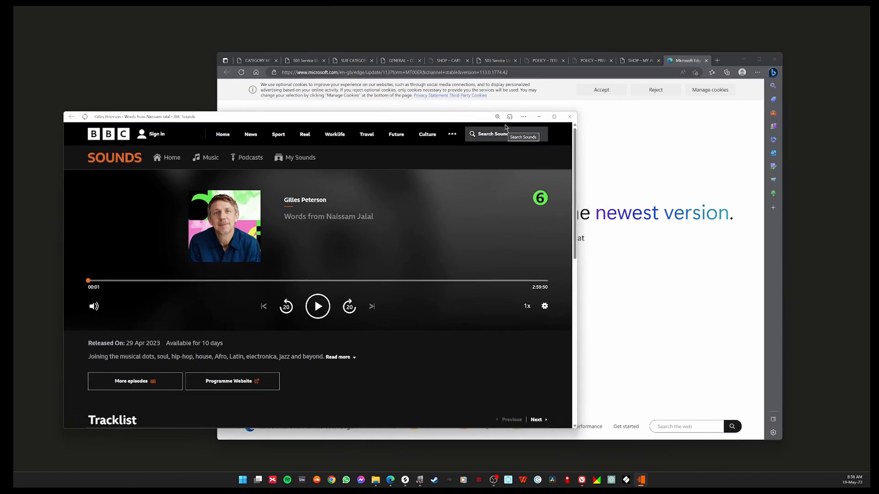
{"action": "mouse_move", "coordinate": [465, 118]}
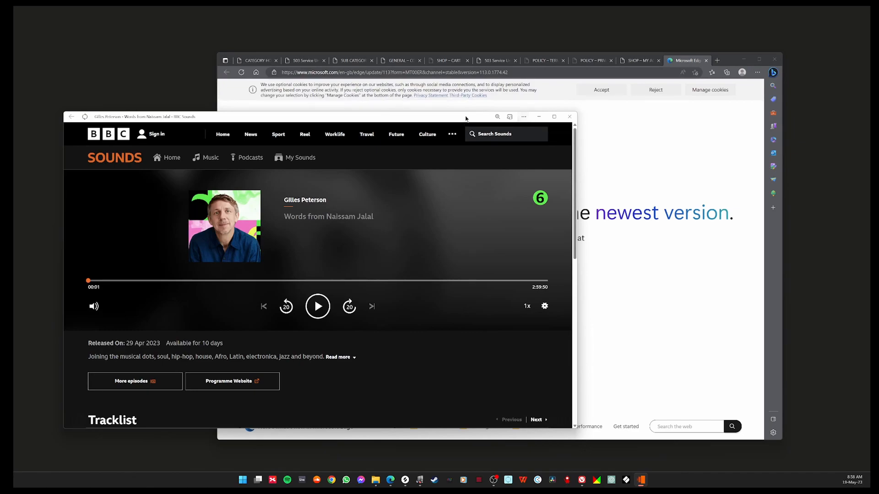
- Show the Gilles Peterson app's own options menu with pinning and app settings
{"action": "left_click", "coordinate": [523, 116]}
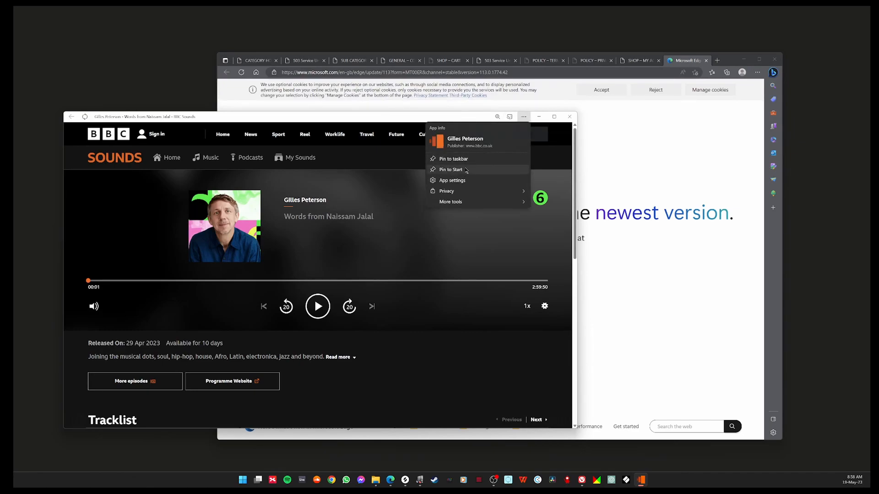
{"action": "mouse_move", "coordinate": [456, 173]}
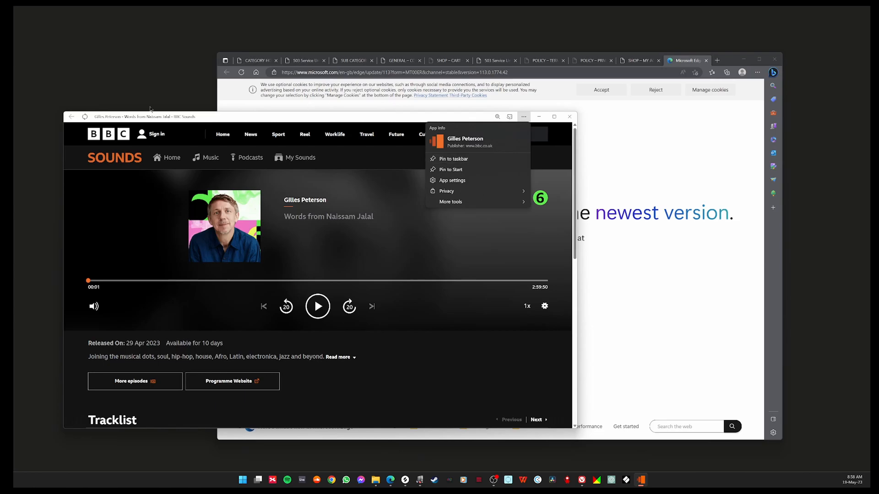
{"action": "mouse_move", "coordinate": [331, 159]}
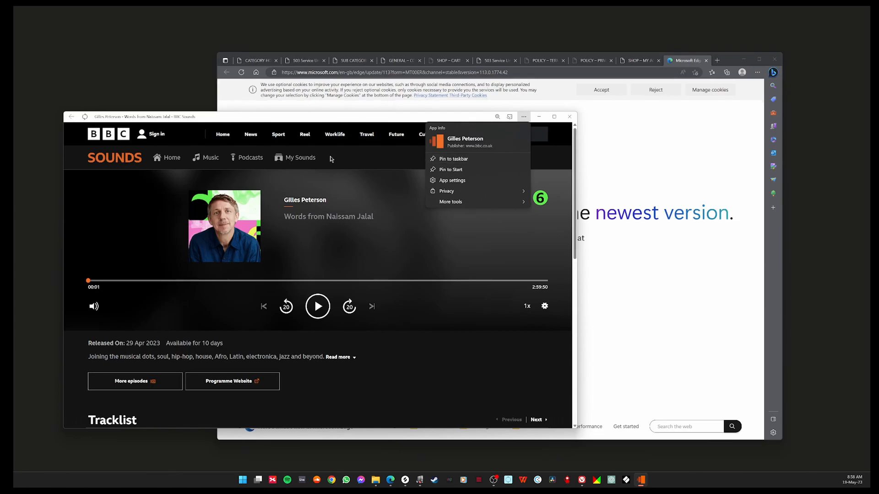
- Dismiss the app options and launch the Novation web app from the taskbar
{"action": "left_click", "coordinate": [523, 116]}
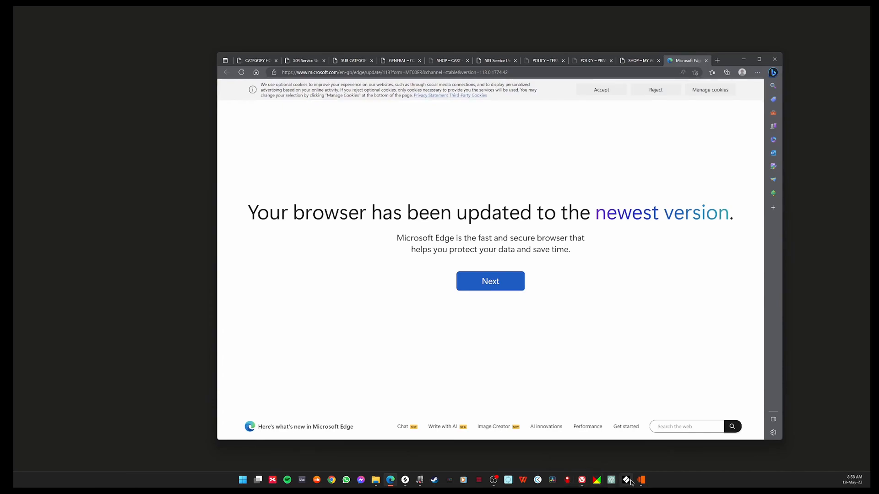
{"action": "left_click", "coordinate": [640, 480]}
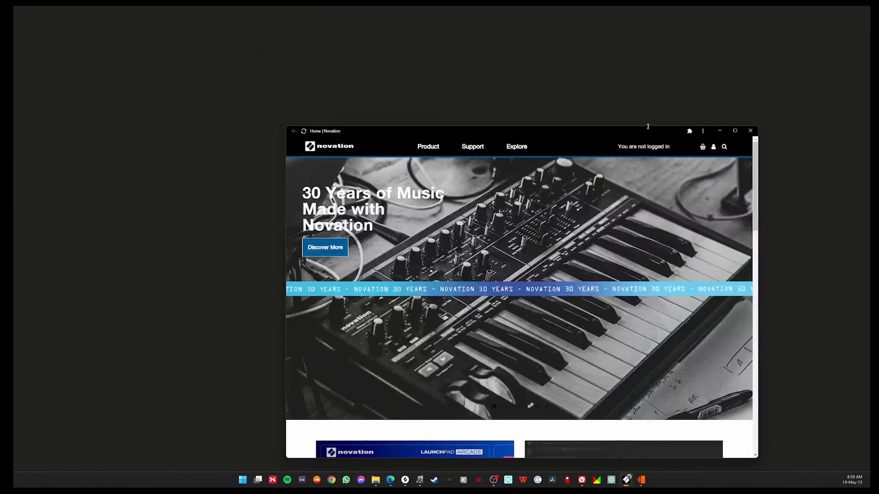
- Move the Novation window to the upper left and show its Chrome app menu
{"action": "left_click_drag", "start_coordinate": [647, 126], "coordinate": [416, 118]}
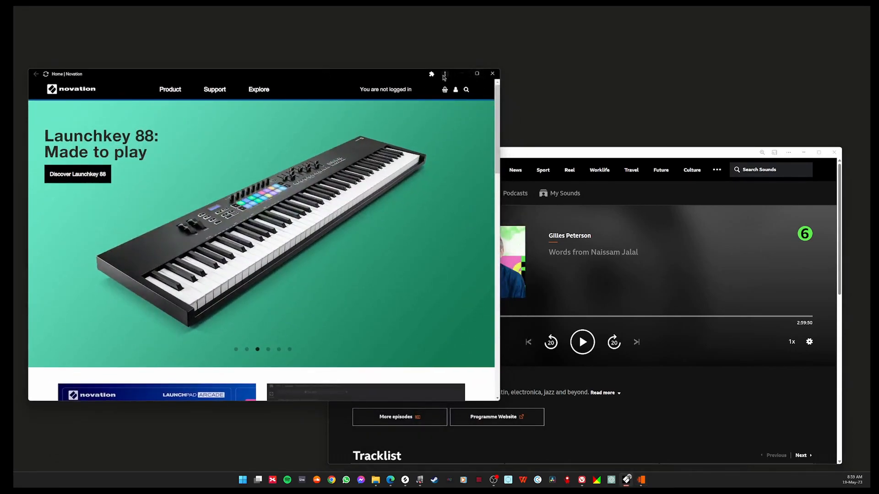
{"action": "left_click", "coordinate": [445, 74]}
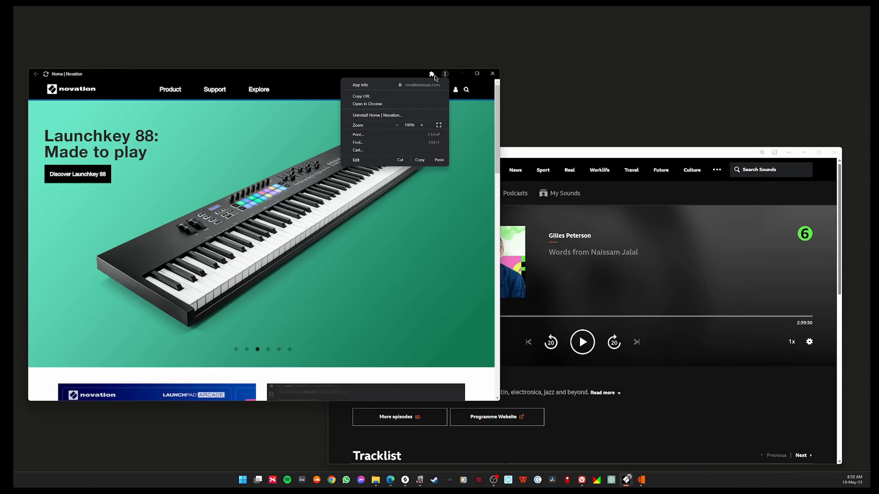
- Dismiss the Novation app menu and select another taskbar icon
{"action": "left_click", "coordinate": [431, 73]}
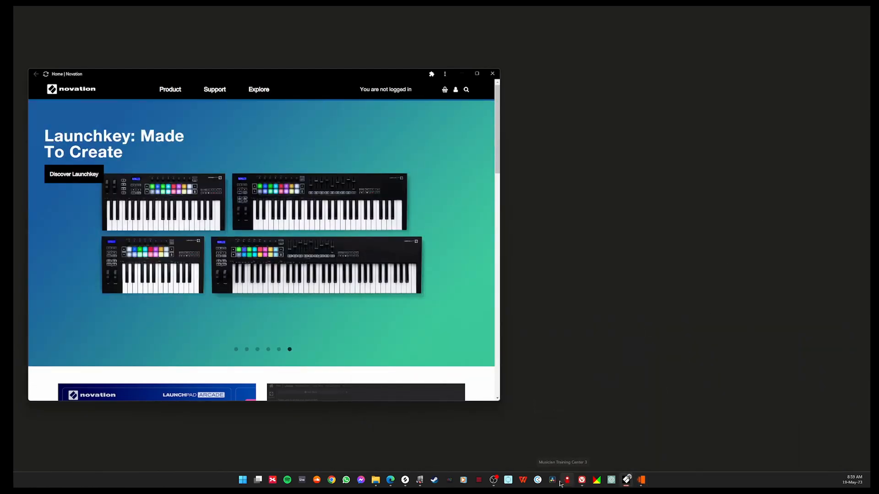
{"action": "mouse_move", "coordinate": [537, 479]}
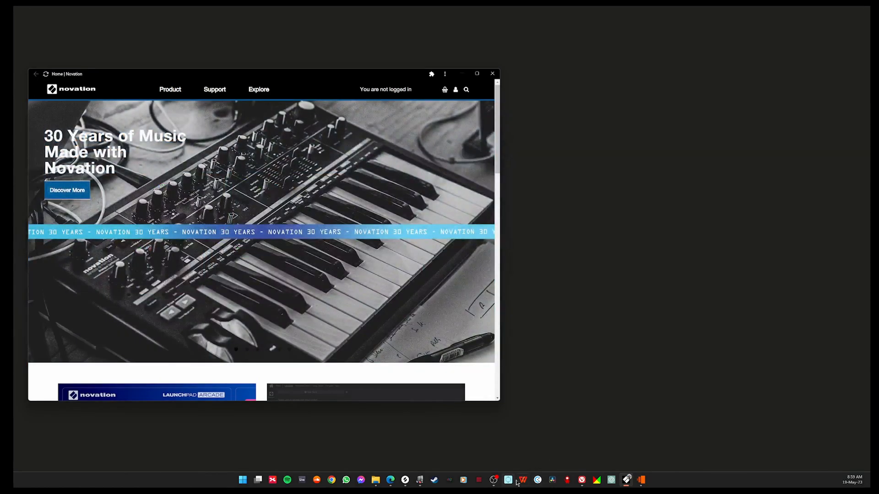
{"action": "mouse_move", "coordinate": [521, 481]}
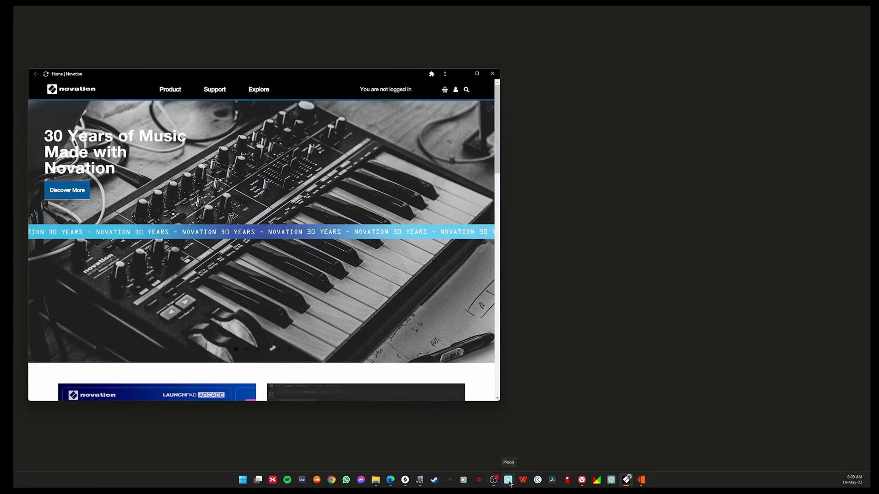
{"action": "left_click", "coordinate": [507, 480]}
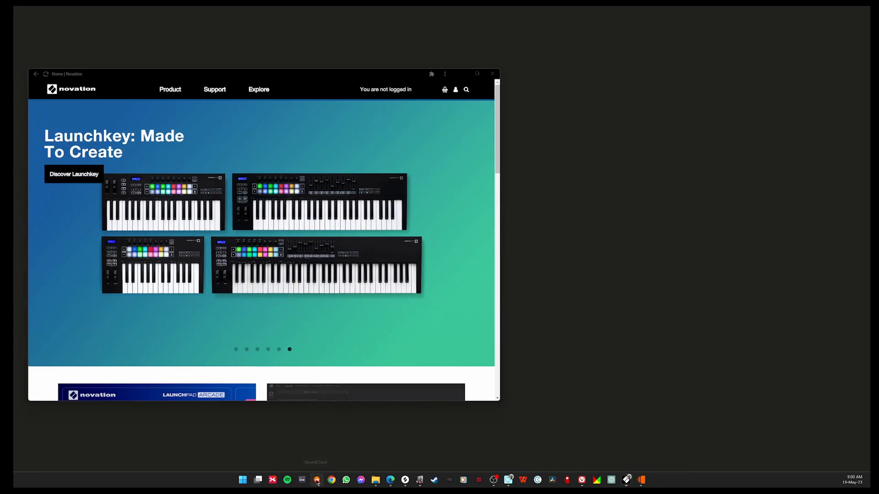
- Launch the SoundCloud web app from the taskbar, showing its home page
{"action": "left_click", "coordinate": [316, 481]}
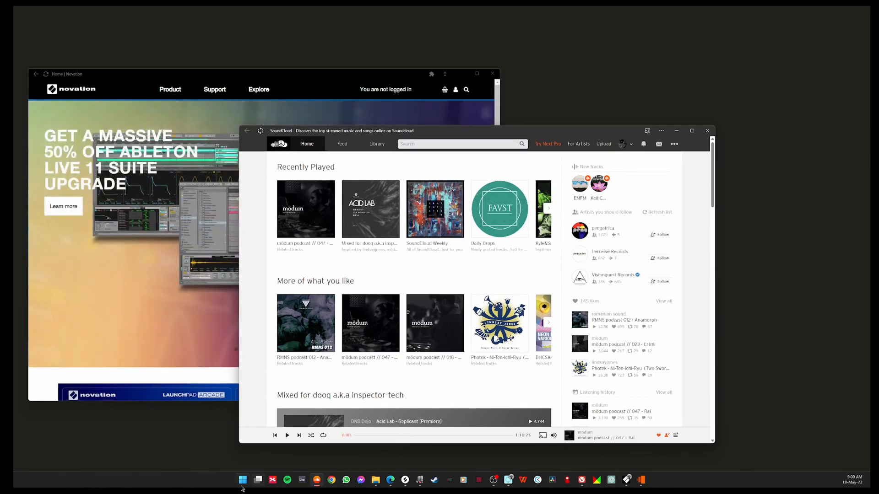
{"action": "left_click", "coordinate": [243, 479]}
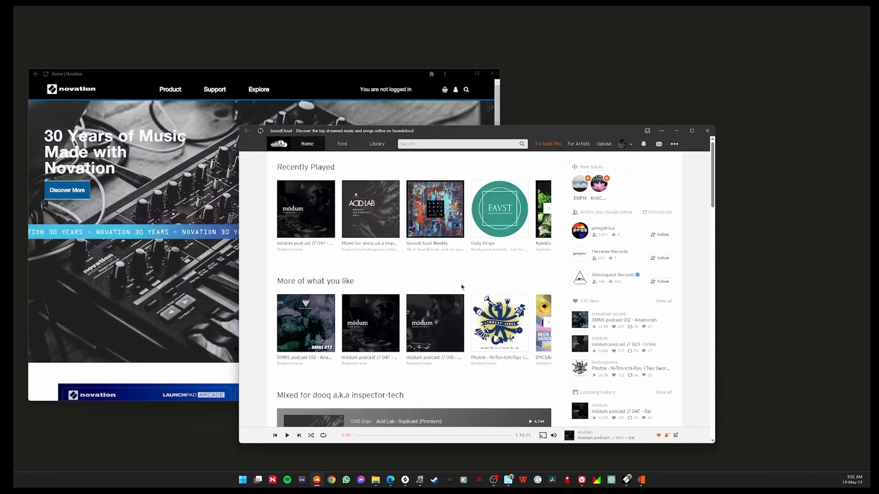
{"action": "mouse_move", "coordinate": [459, 258]}
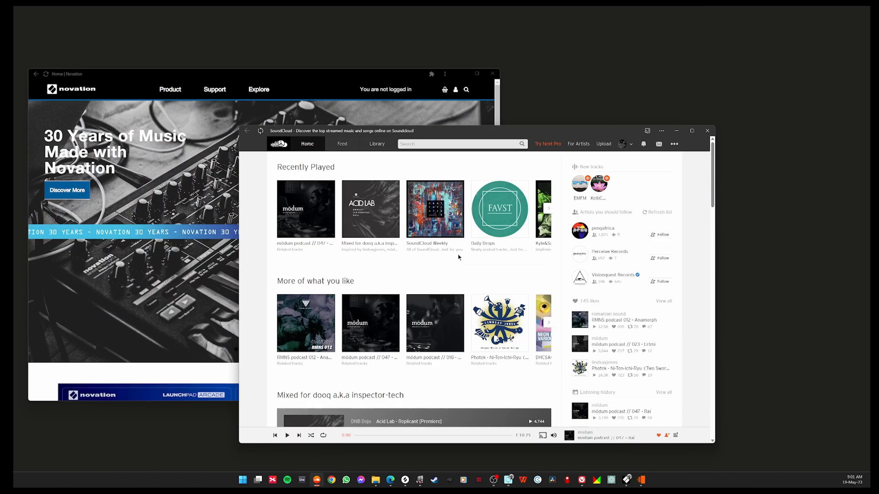